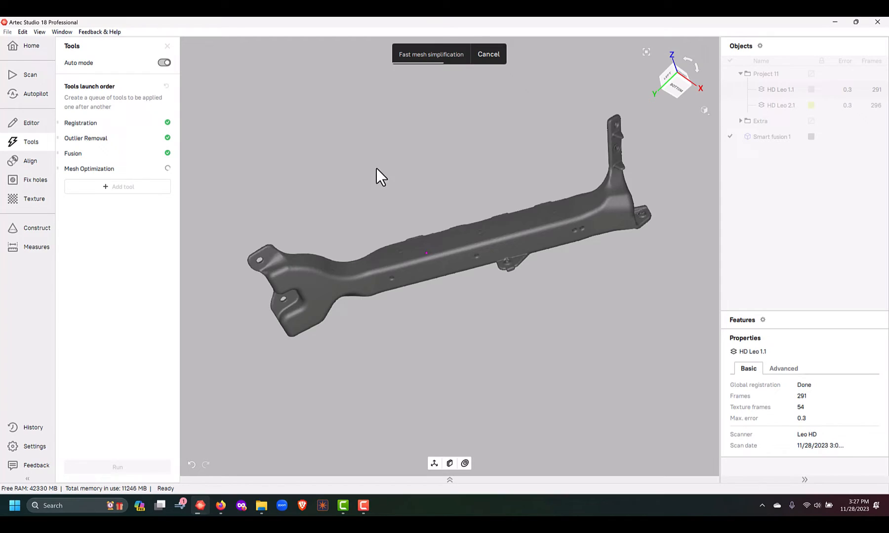
# Step: Orbit and zoom the 720,649-polygon bracket scan and display it in Solid render mode
pyautogui.moveTo(380, 176); pyautogui.dragTo(612, 107)
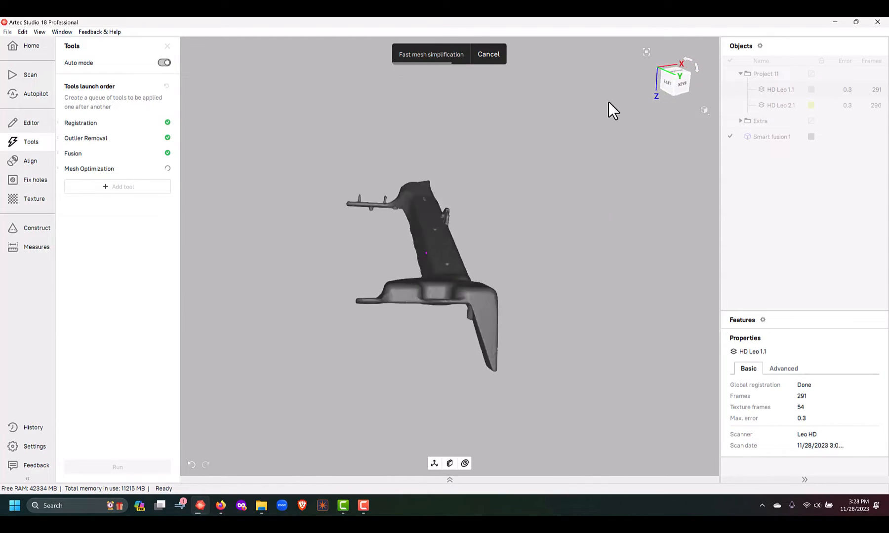
pyautogui.moveTo(613, 108); pyautogui.dragTo(211, 405)
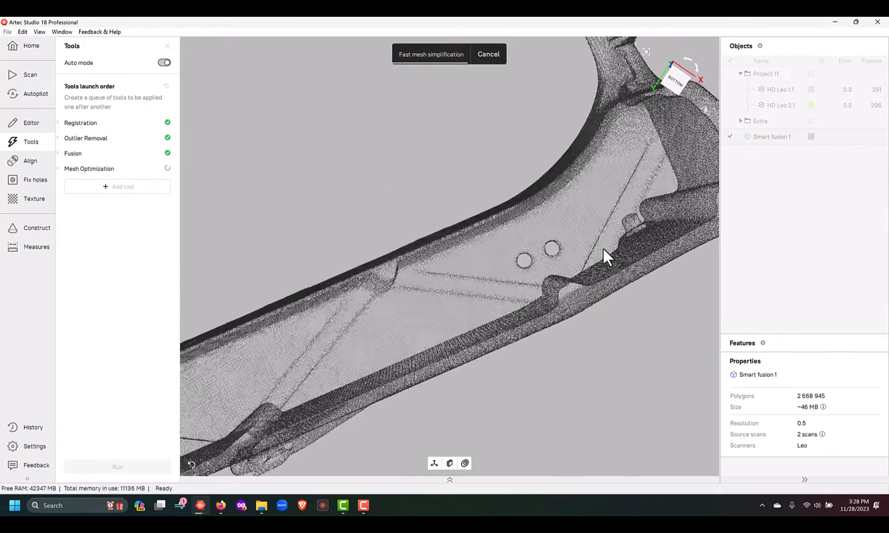
pyautogui.click(703, 108)
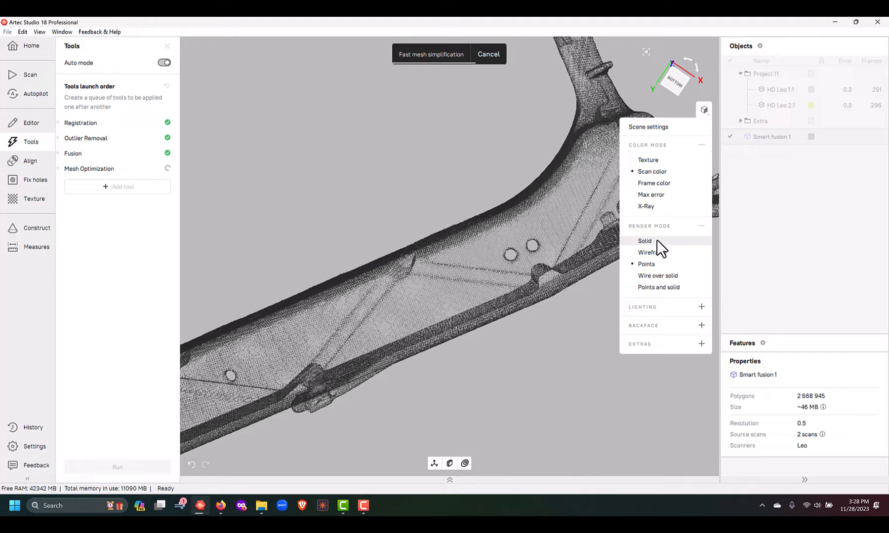
pyautogui.click(644, 241)
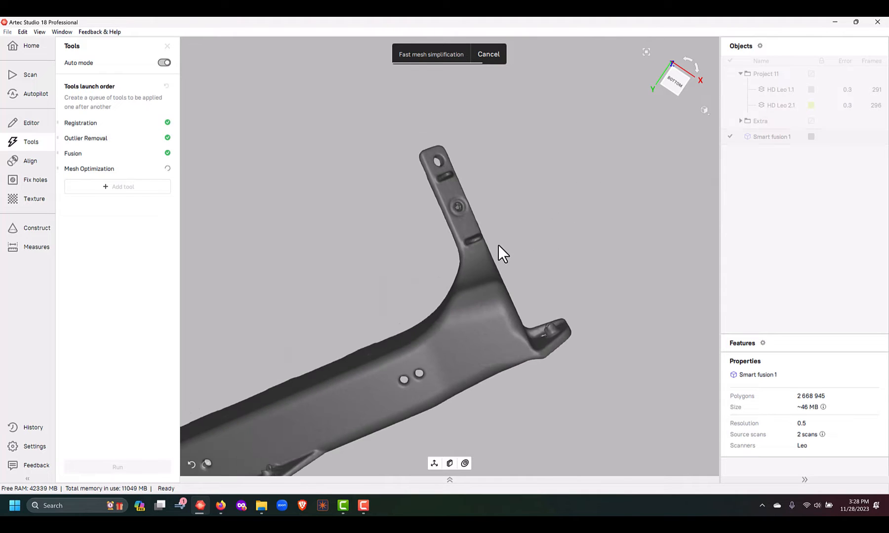
pyautogui.moveTo(503, 254); pyautogui.dragTo(520, 413)
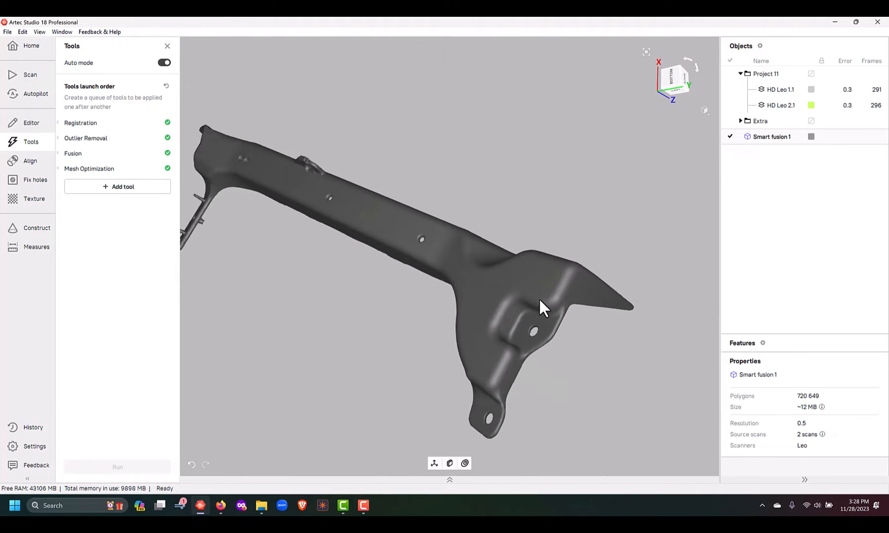
pyautogui.click(168, 46)
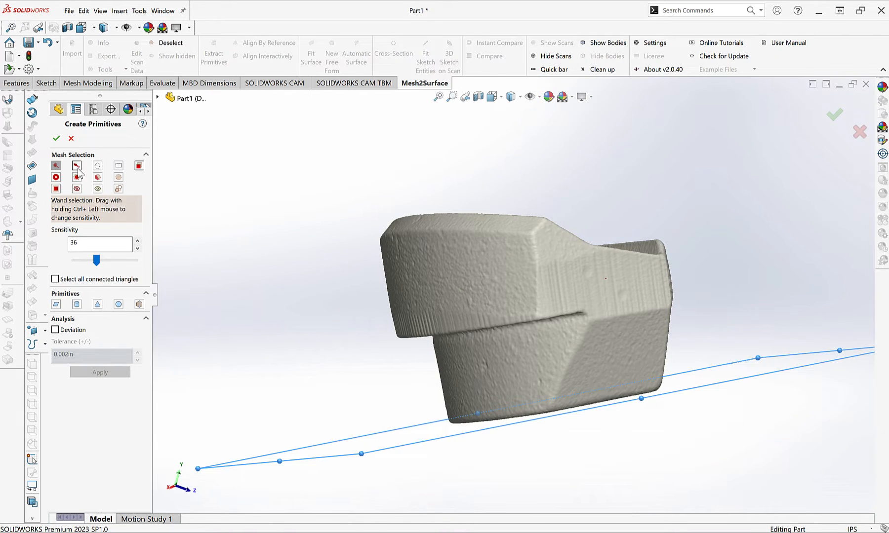
# Step: Brush-select the threaded hole to fit an axis, then align the nut mesh by reference
pyautogui.click(76, 166)
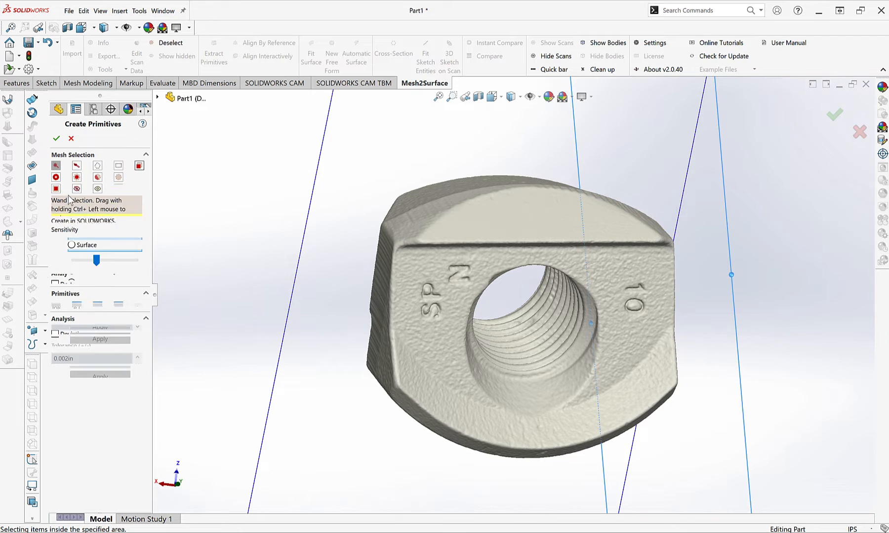
pyautogui.click(76, 166)
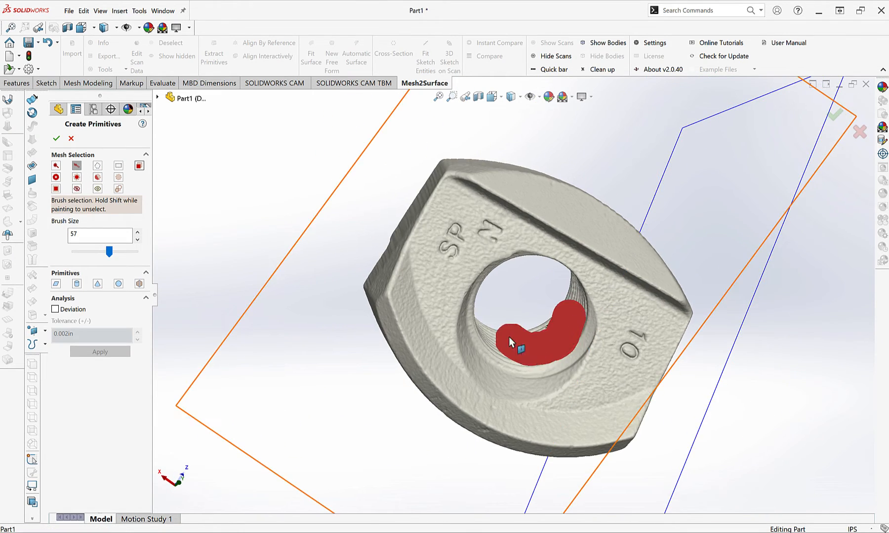
pyautogui.click(76, 284)
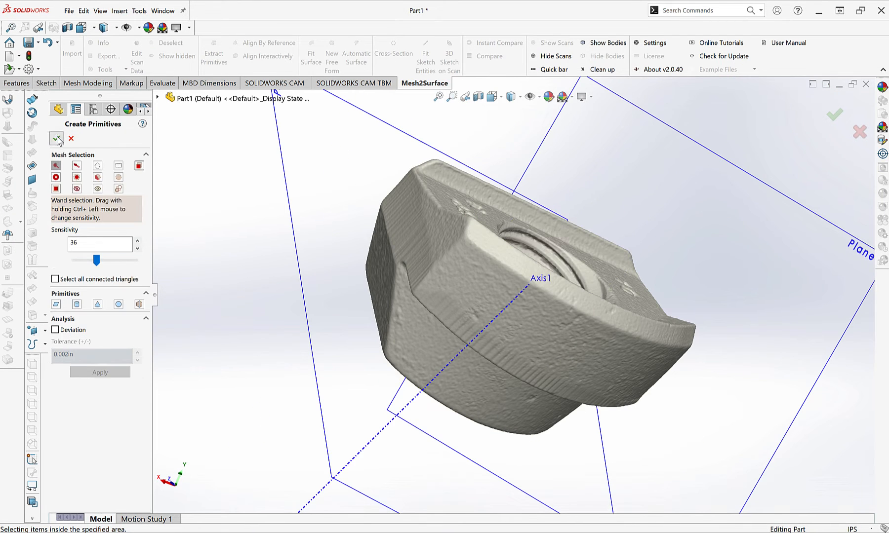
pyautogui.click(267, 43)
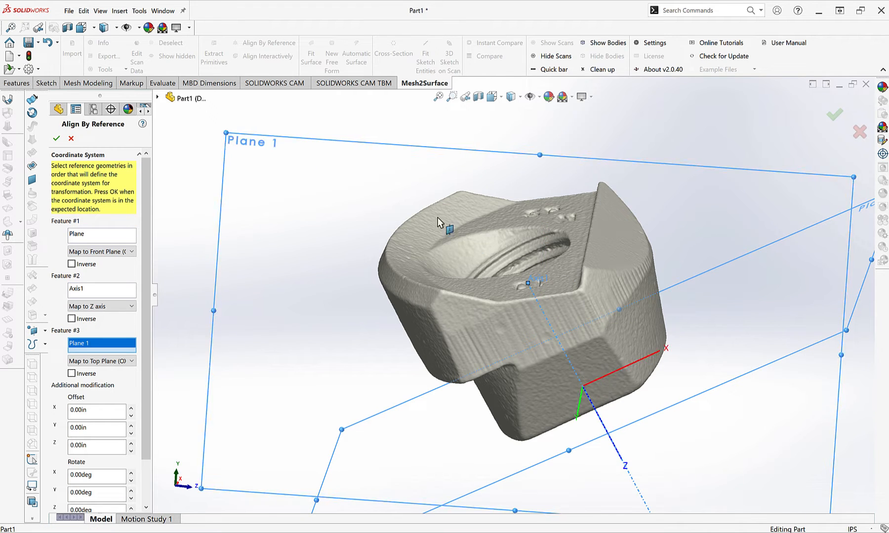
pyautogui.click(57, 139)
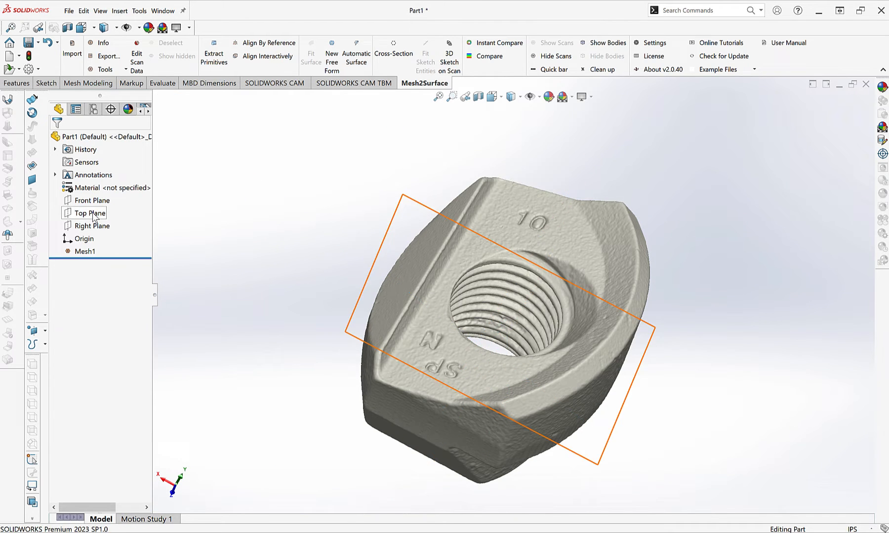
# Step: Create a flipped stack of 10 cross-sections moved up through the nut mesh
pyautogui.click(393, 43)
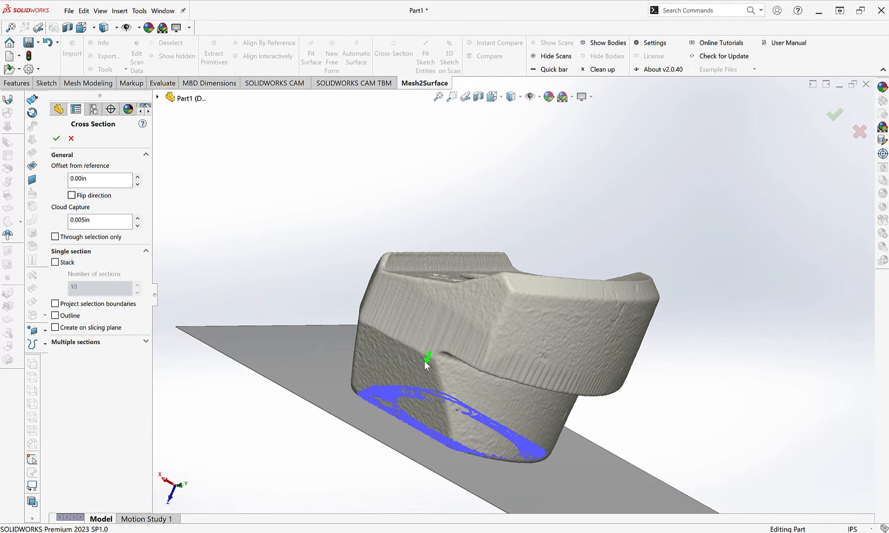
pyautogui.click(72, 195)
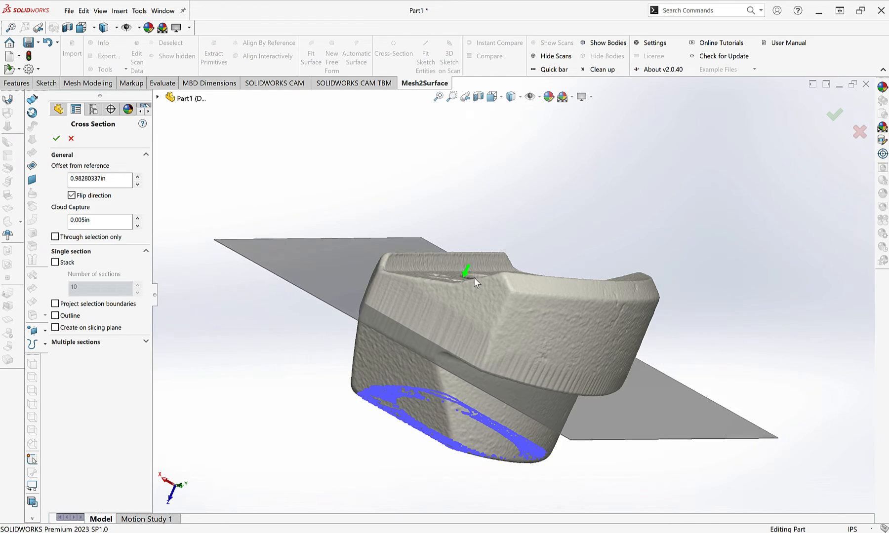
pyautogui.moveTo(476, 283); pyautogui.dragTo(448, 348)
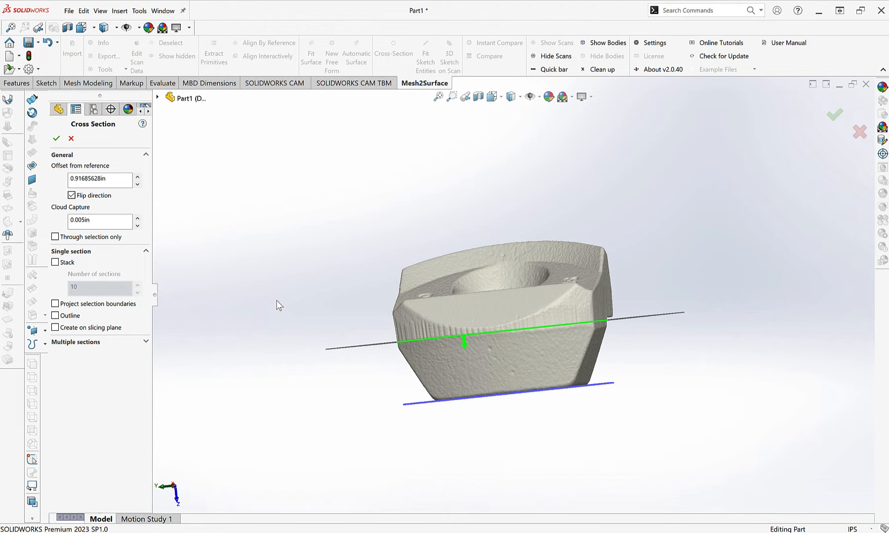
pyautogui.click(55, 262)
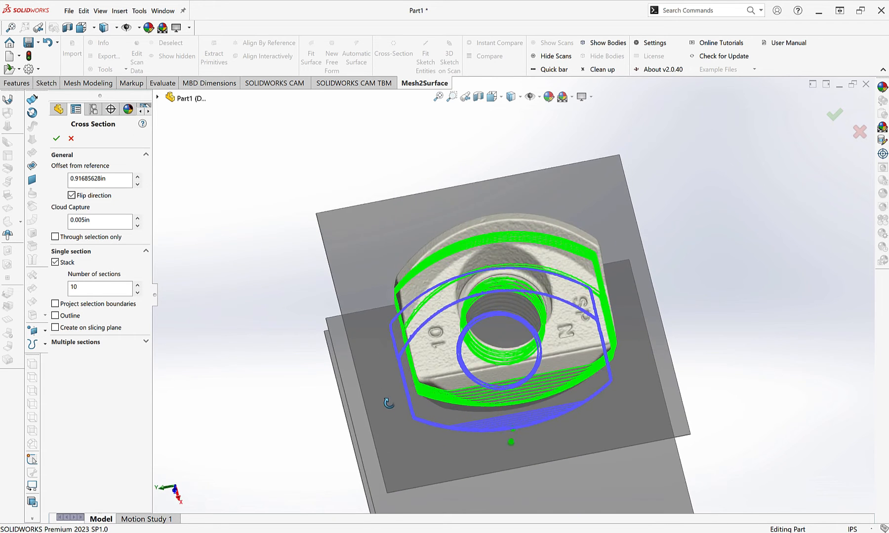
pyautogui.click(56, 138)
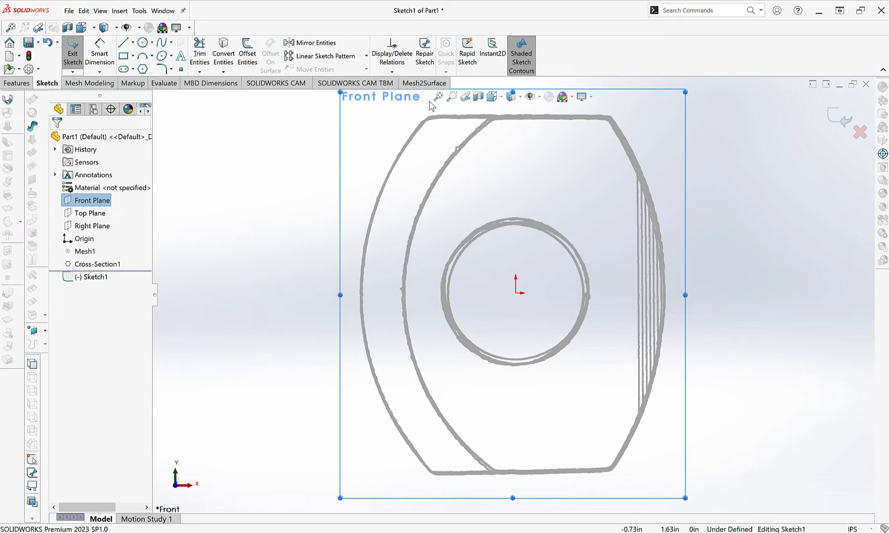
# Step: Trim the nut's outer profile and dimension the centre hole circle to 1.13 in
pyautogui.click(425, 83)
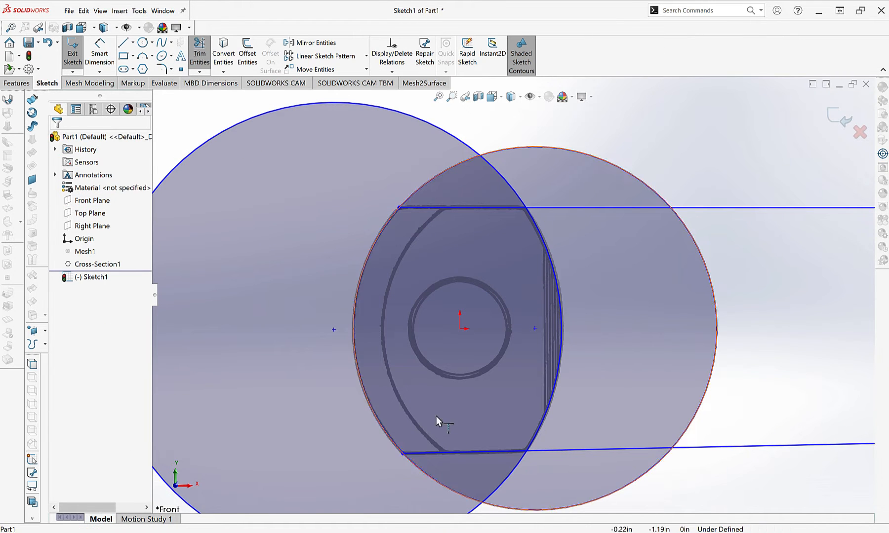
pyautogui.click(199, 54)
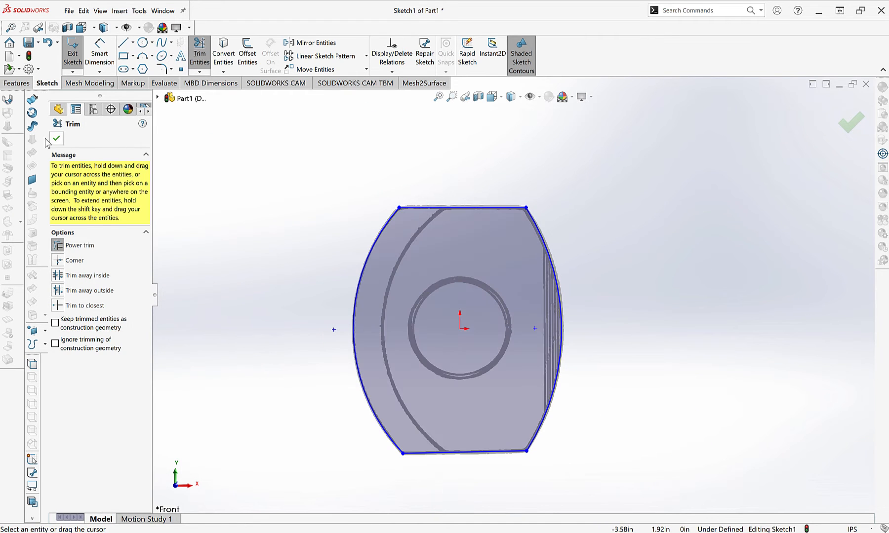
pyautogui.click(424, 83)
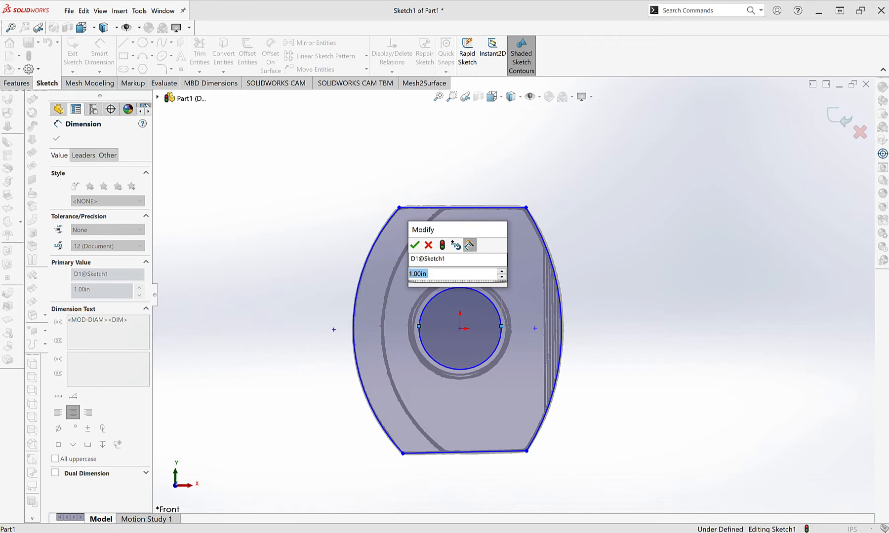
pyautogui.click(413, 245)
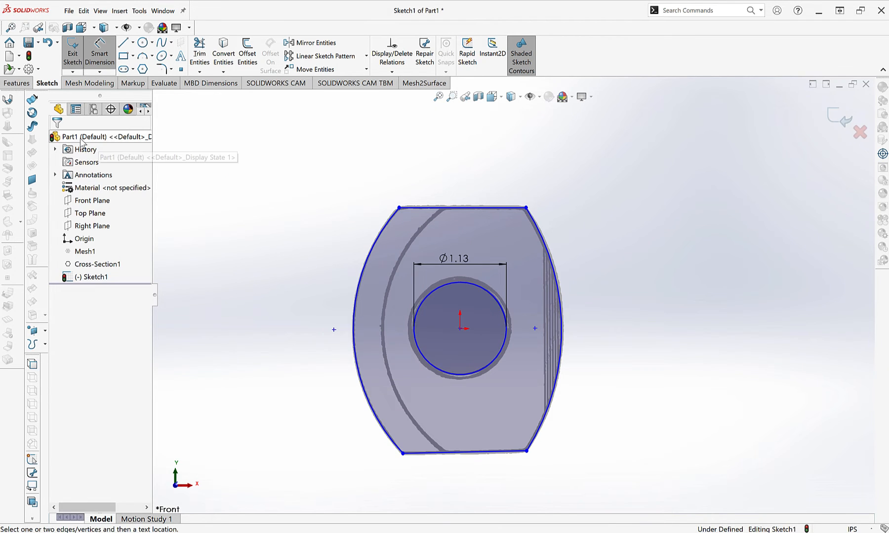
pyautogui.click(17, 83)
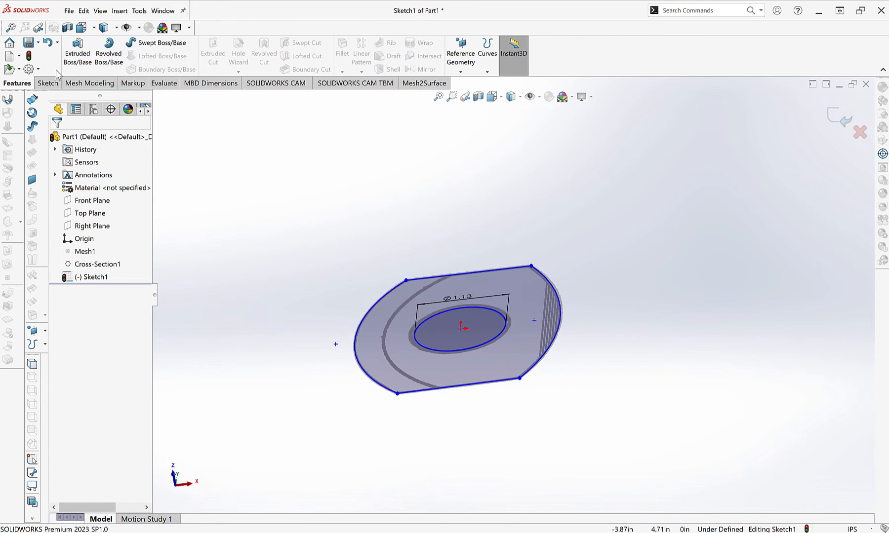
# Step: Extrude the nut sketch Blind 2.26 in as Boss-Extrude1, then hide that body
pyautogui.click(76, 51)
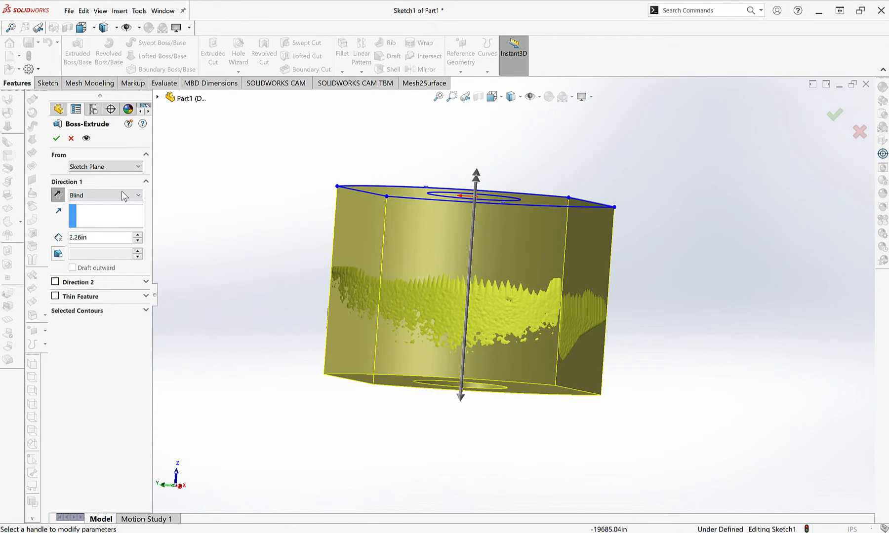
pyautogui.rightClick(79, 290)
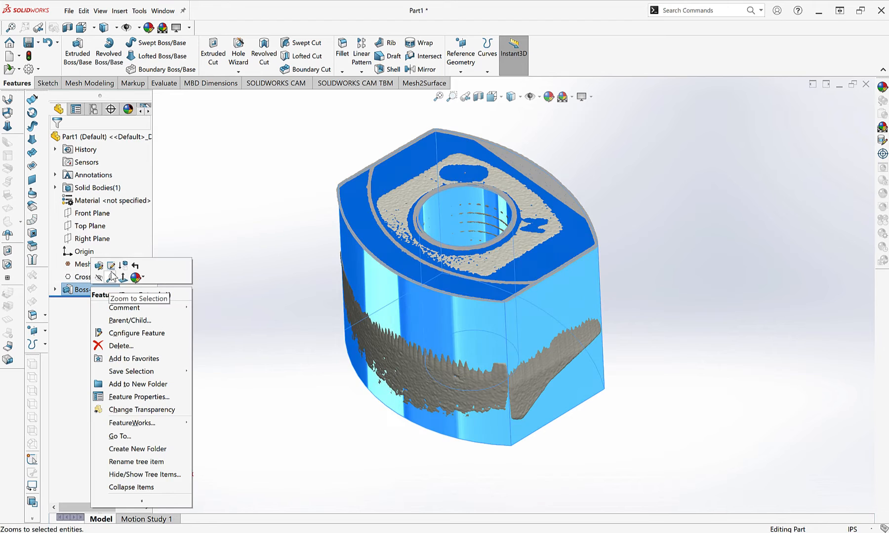
pyautogui.click(138, 289)
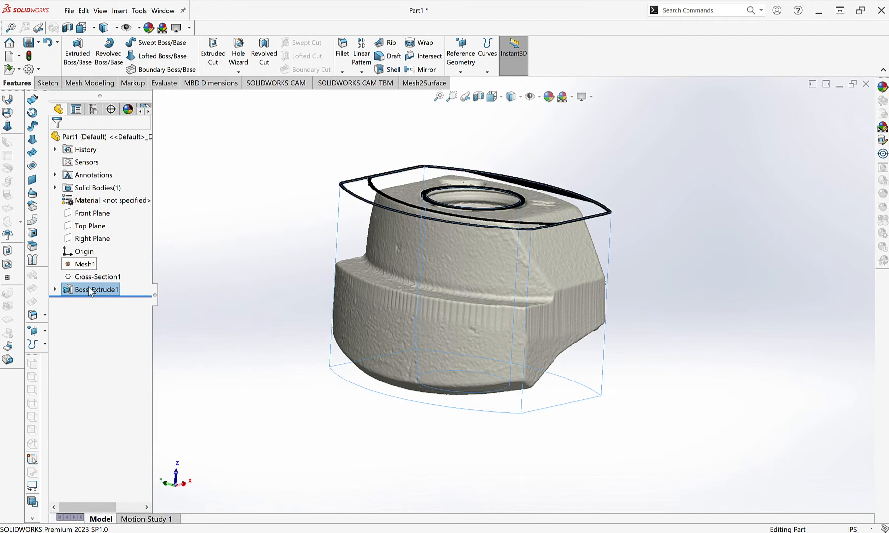
pyautogui.click(95, 290)
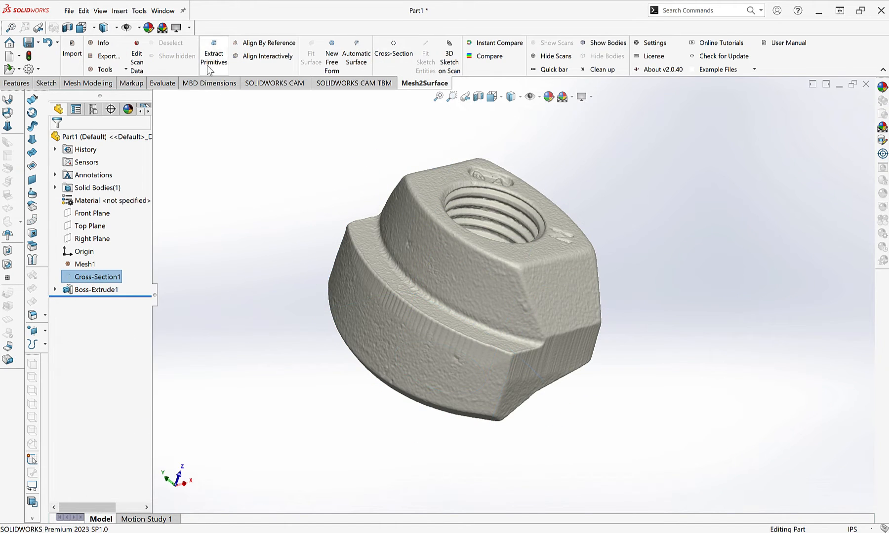
# Step: Extract the threaded hole's axis, section around it, and revolve-cut the rectangle profile
pyautogui.click(214, 54)
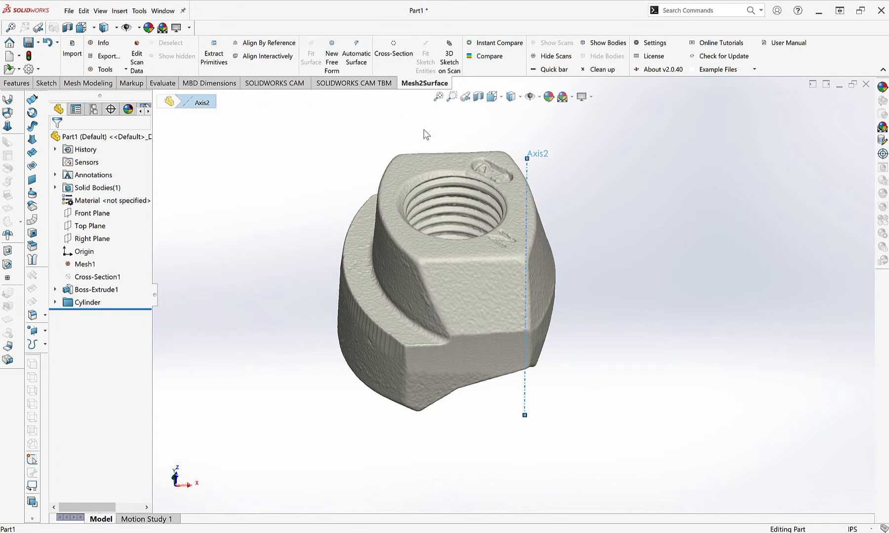
pyautogui.click(393, 51)
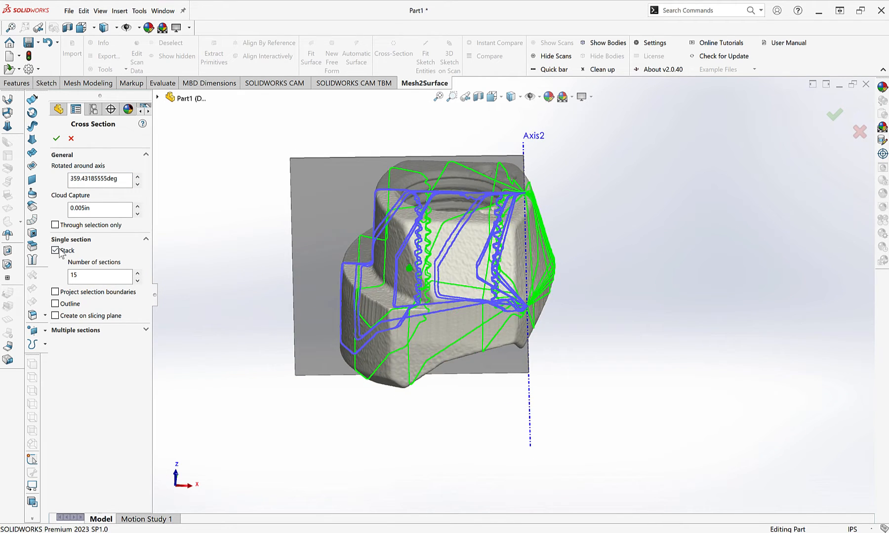
pyautogui.click(55, 250)
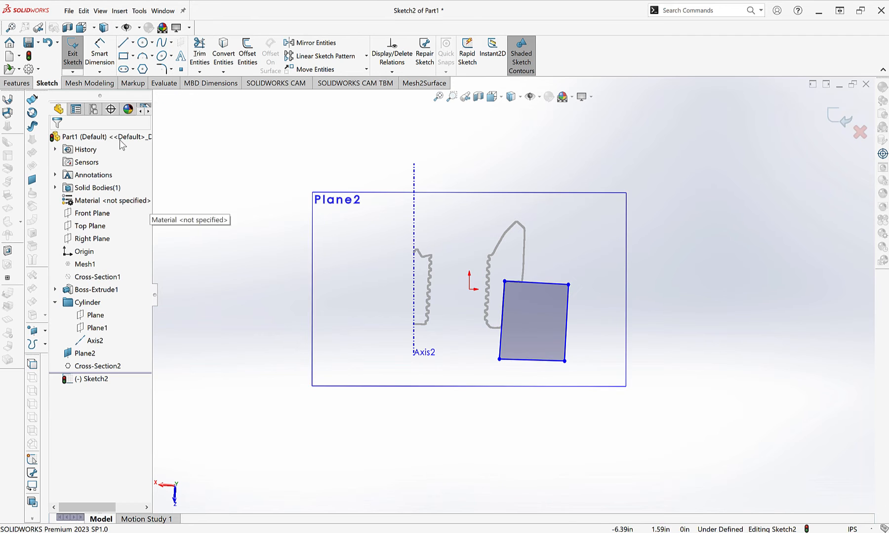
pyautogui.click(72, 51)
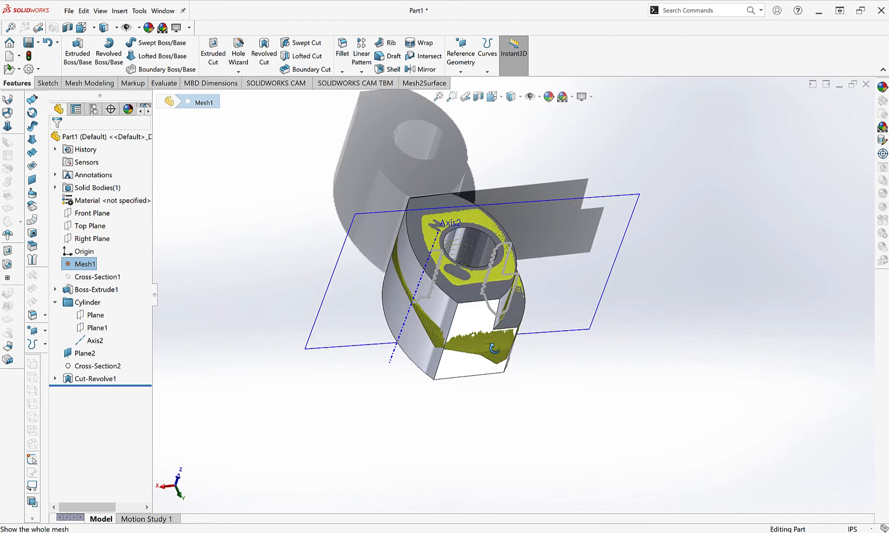
pyautogui.rightClick(84, 265)
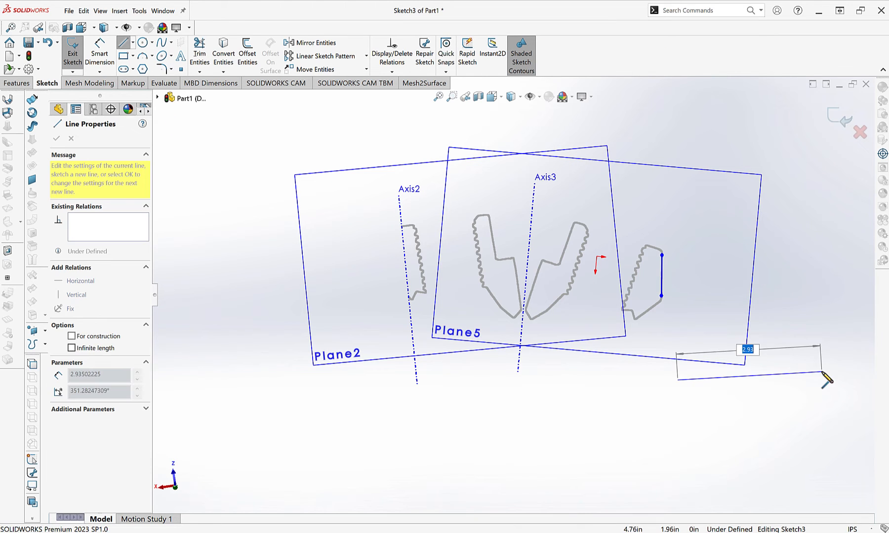
# Step: Trim the profile to a corner and sweep Sketch8 along the nut edge as Sweep1
pyautogui.click(200, 49)
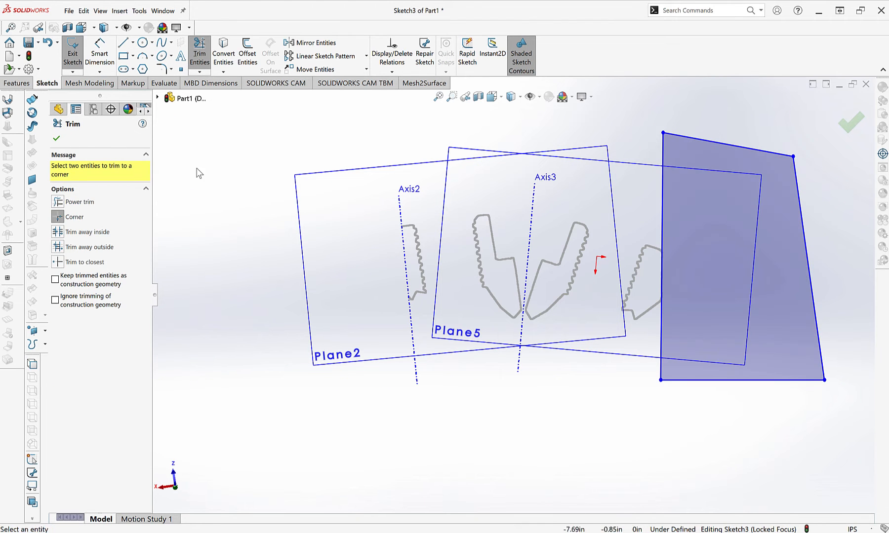
pyautogui.click(72, 54)
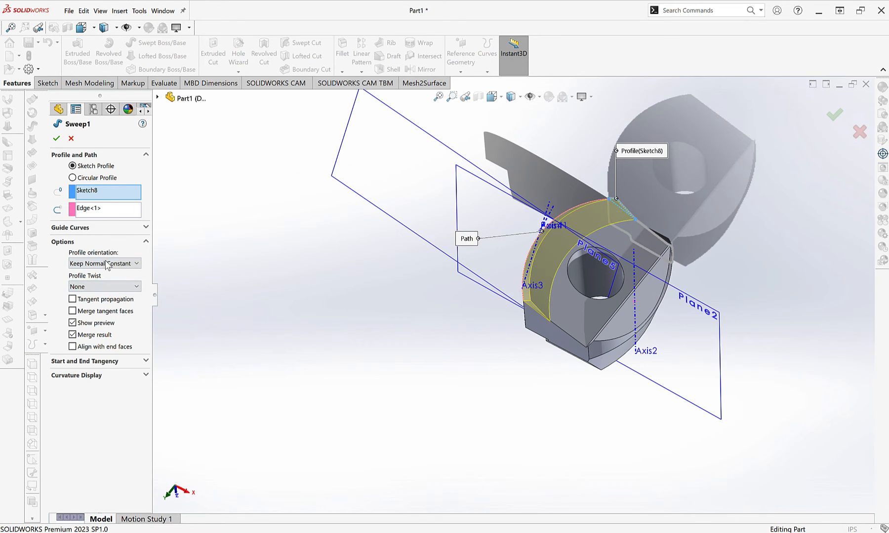
pyautogui.moveTo(318, 268)
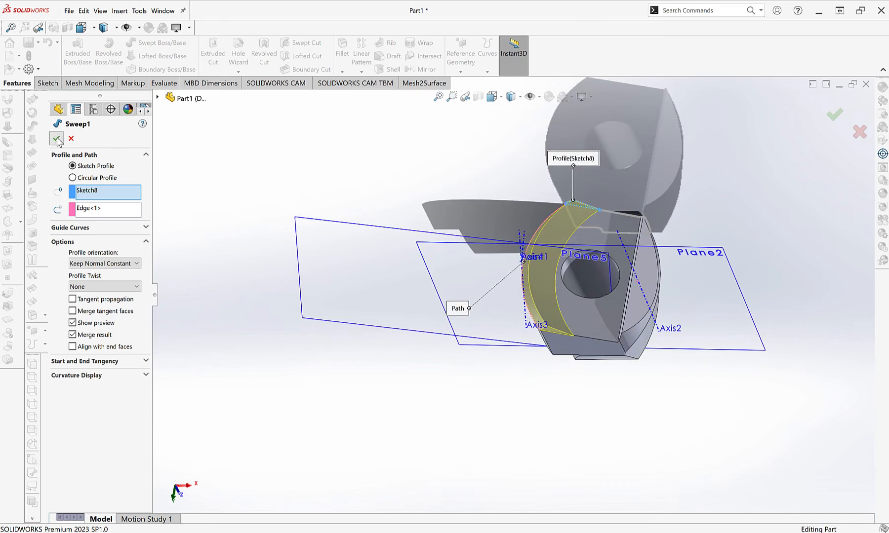
pyautogui.click(57, 138)
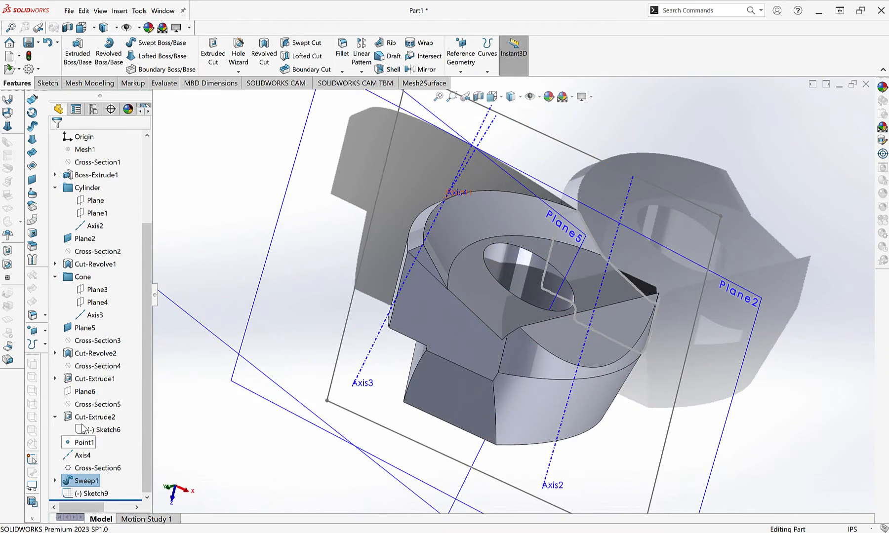
# Step: Hide the reference planes and axes, then show Mesh1 over the nut solid
pyautogui.rightClick(85, 238)
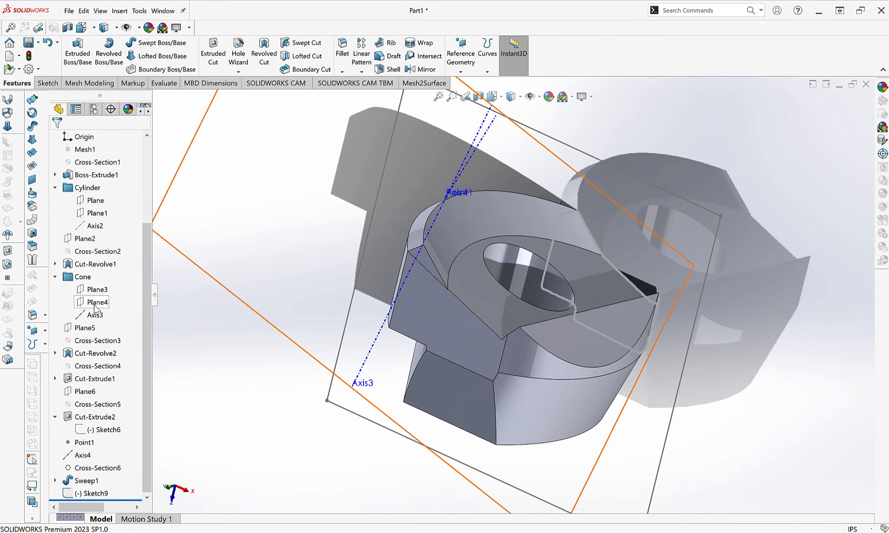
pyautogui.click(96, 226)
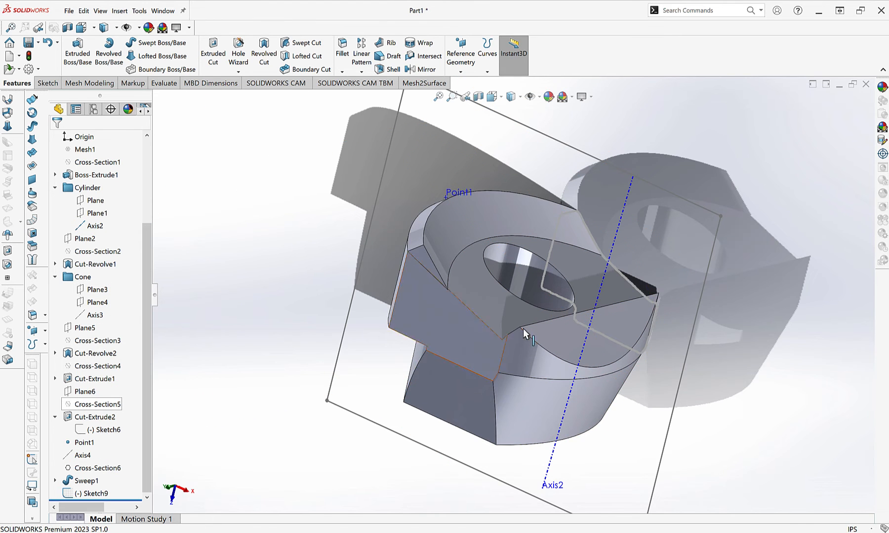
pyautogui.rightClick(95, 493)
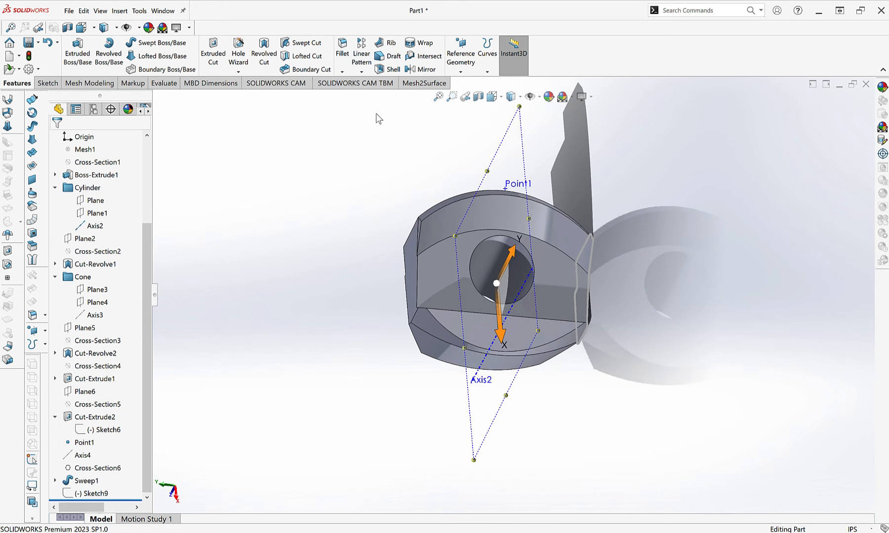
pyautogui.click(85, 150)
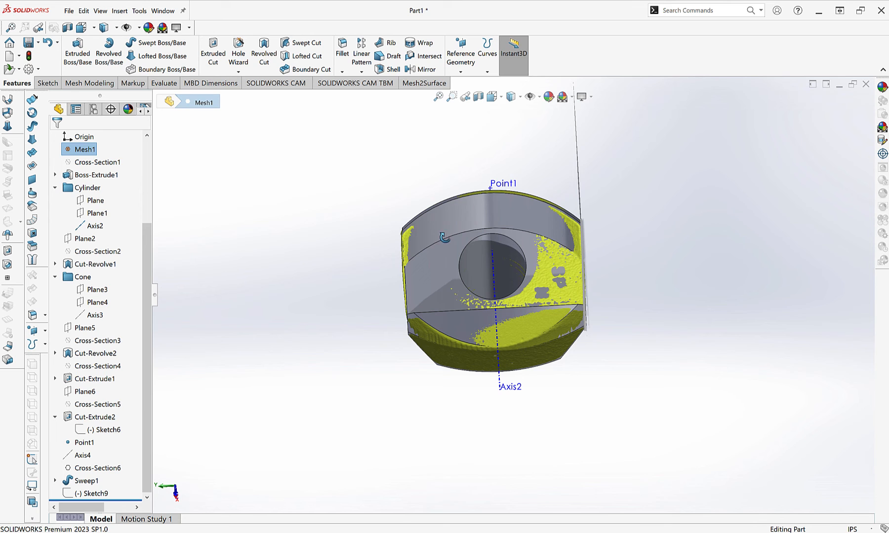
pyautogui.click(425, 83)
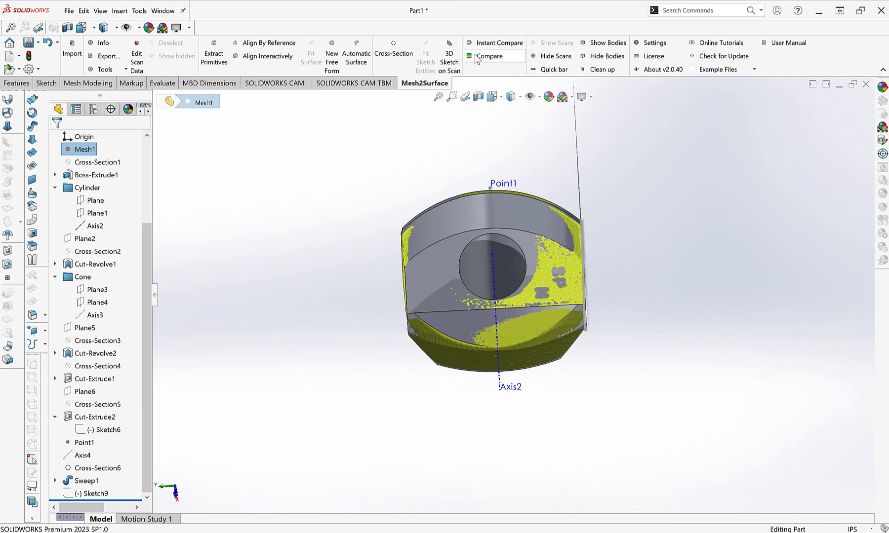
# Step: Compare solid to scan at 0.01 in tolerance, showing about 62% within tolerance
pyautogui.click(491, 56)
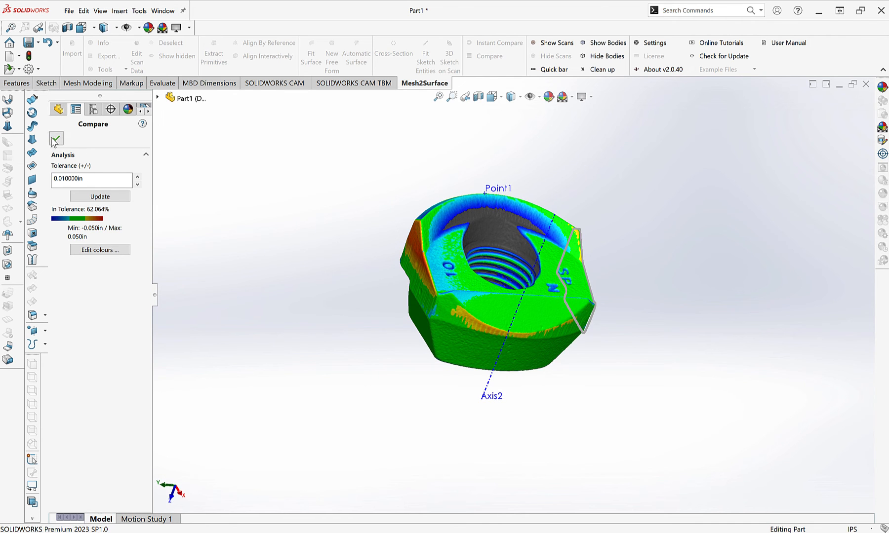
pyautogui.rightClick(74, 153)
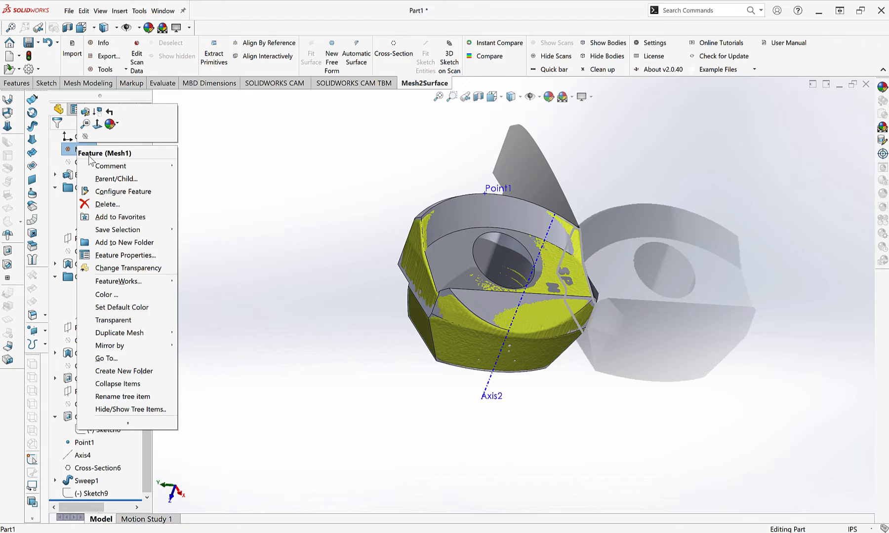